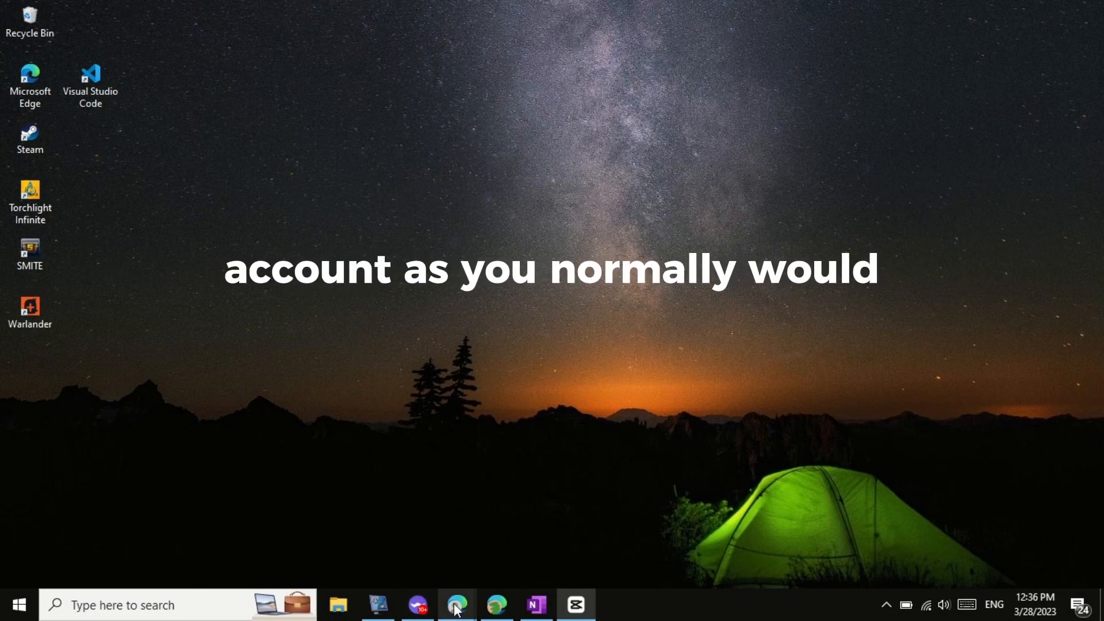
Bring up the managed Pages in Edge and choose to switch into Freedom Investment 04.
left_click(457, 603)
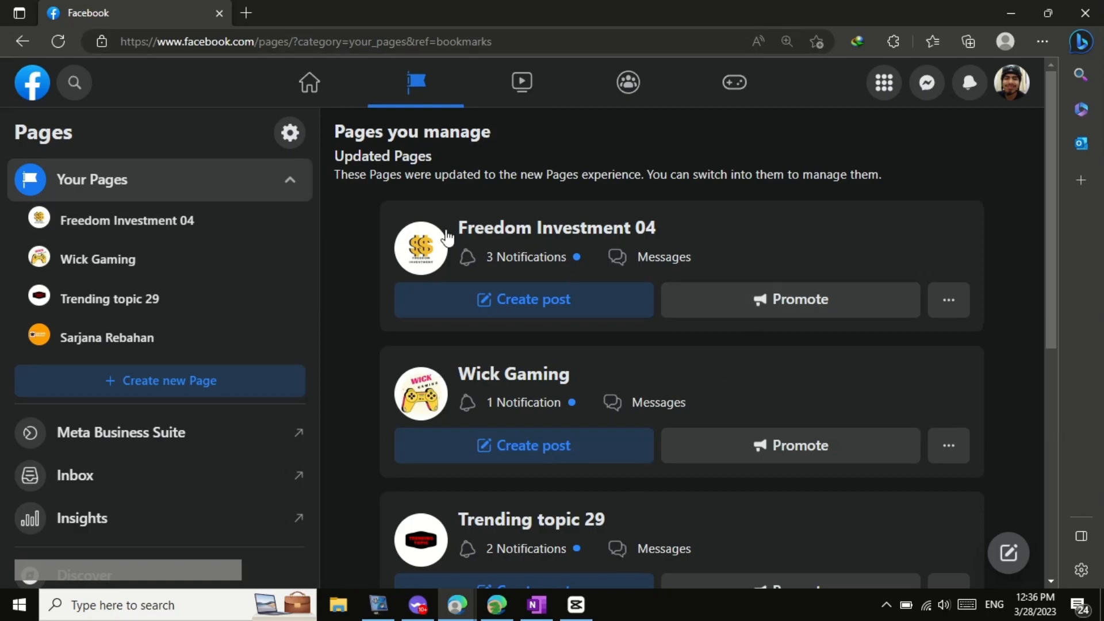
mouse_move(665, 291)
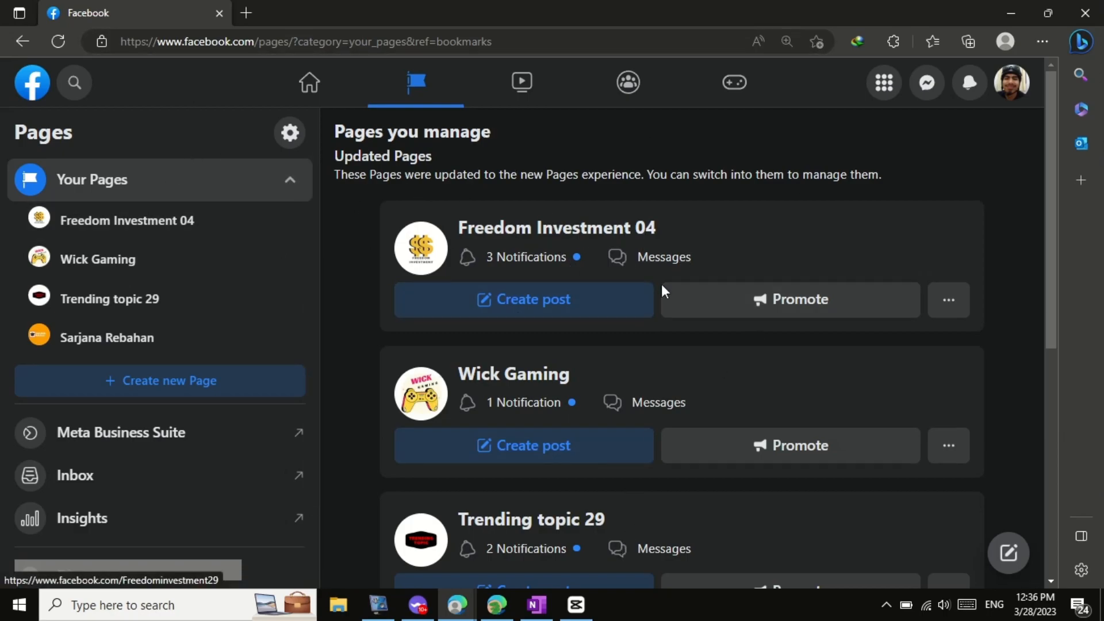
left_click(947, 299)
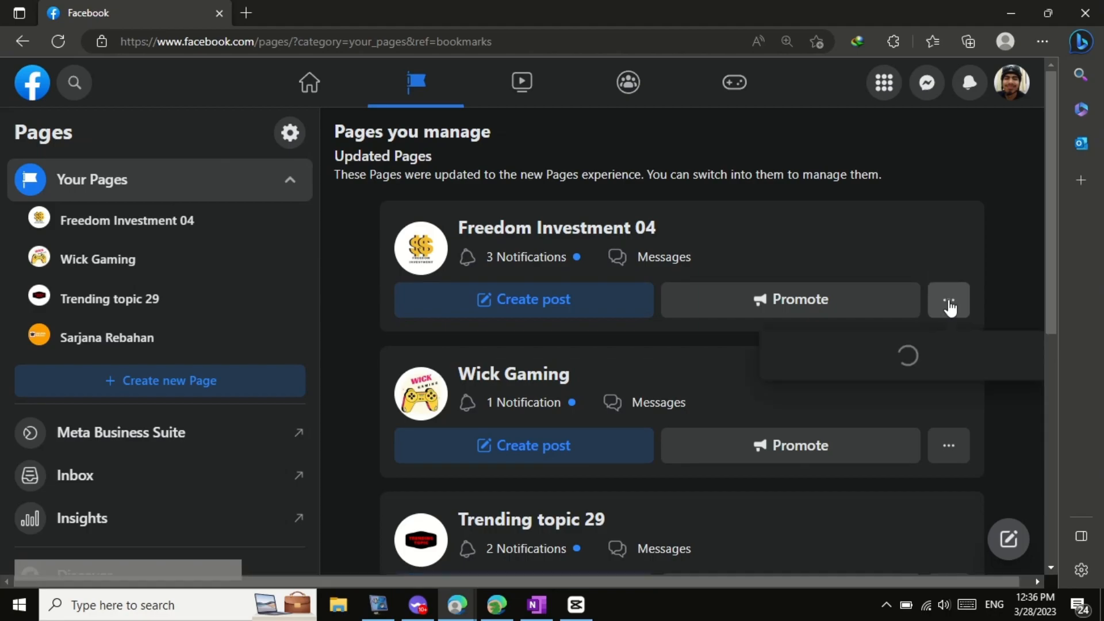
left_click(947, 299)
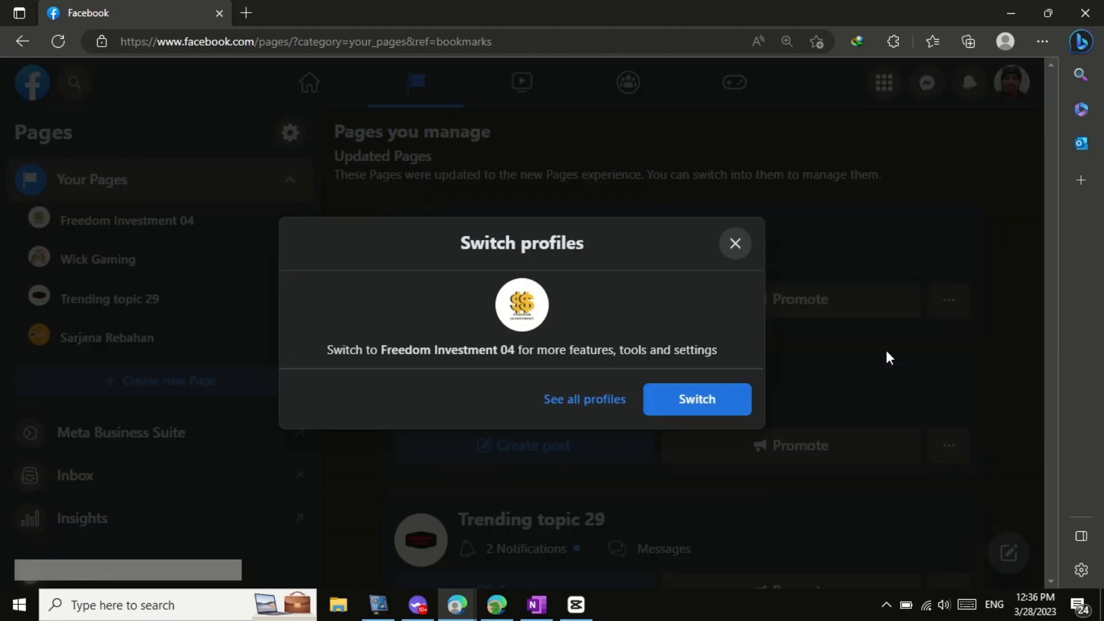
Confirm acting as Freedom Investment 04 and request Switch to Classic Pages from its menu.
left_click(696, 399)
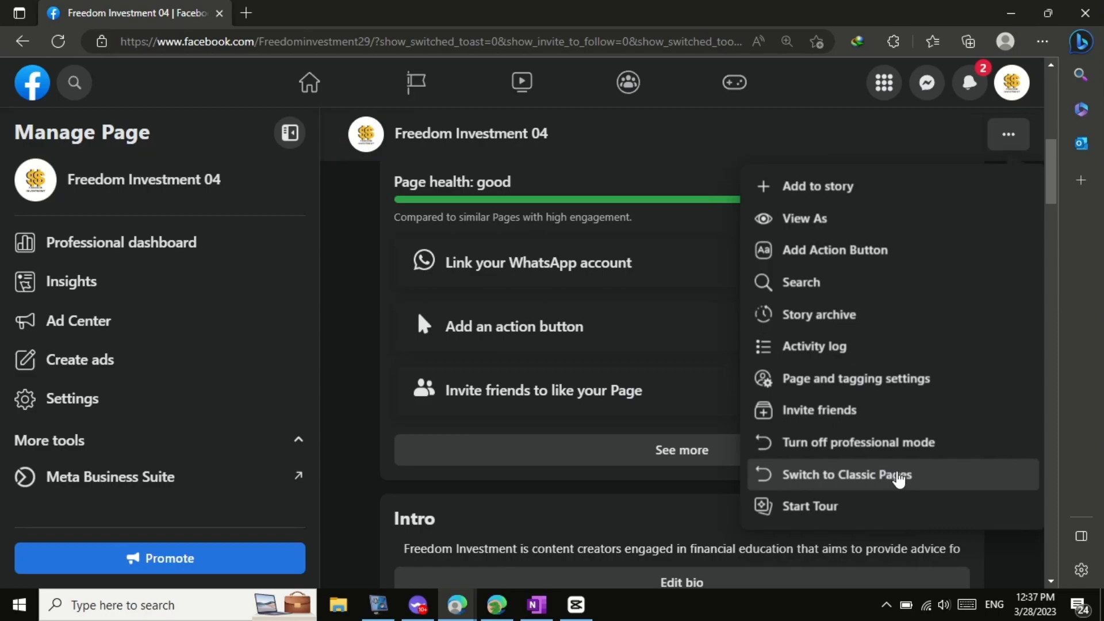
left_click(844, 474)
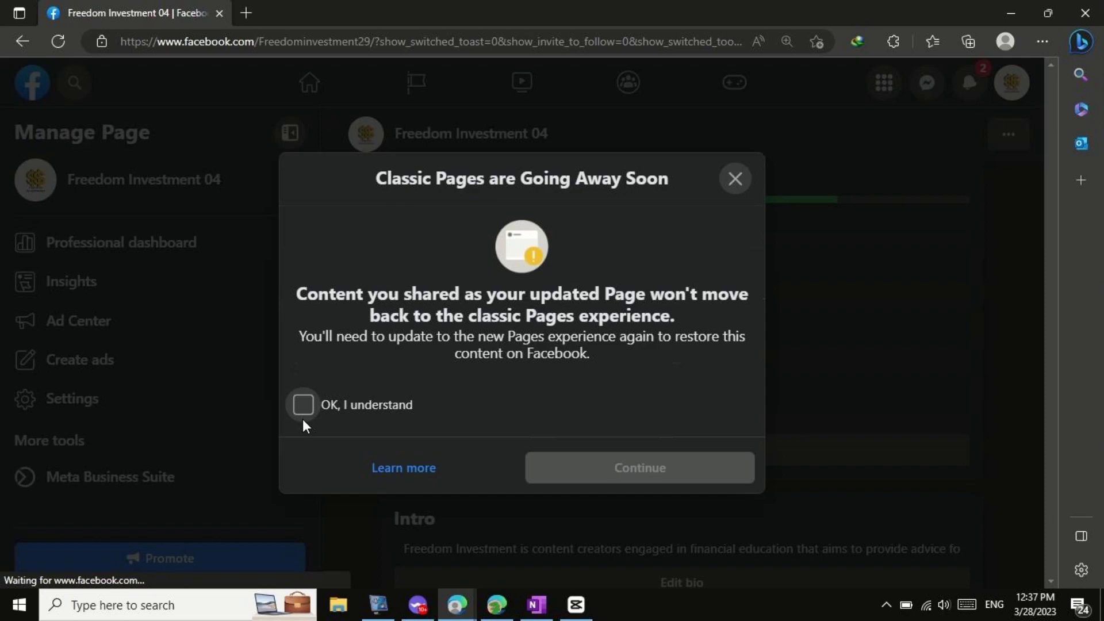
Acknowledge 'OK, I understand' and continue through both warnings to revert to classic Pages.
left_click(303, 404)
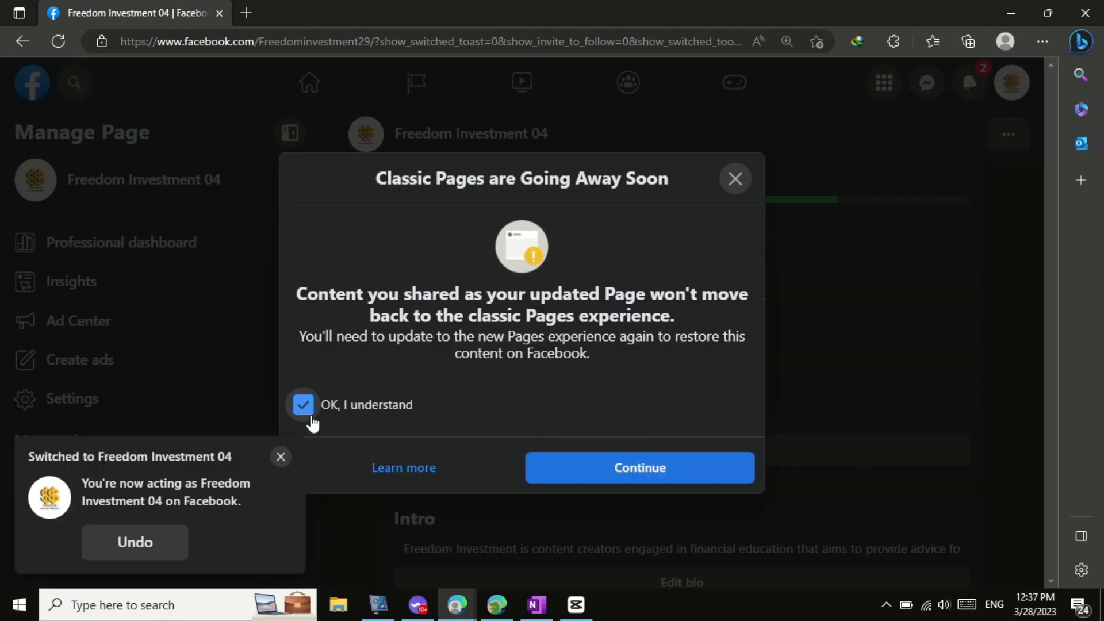
left_click(638, 467)
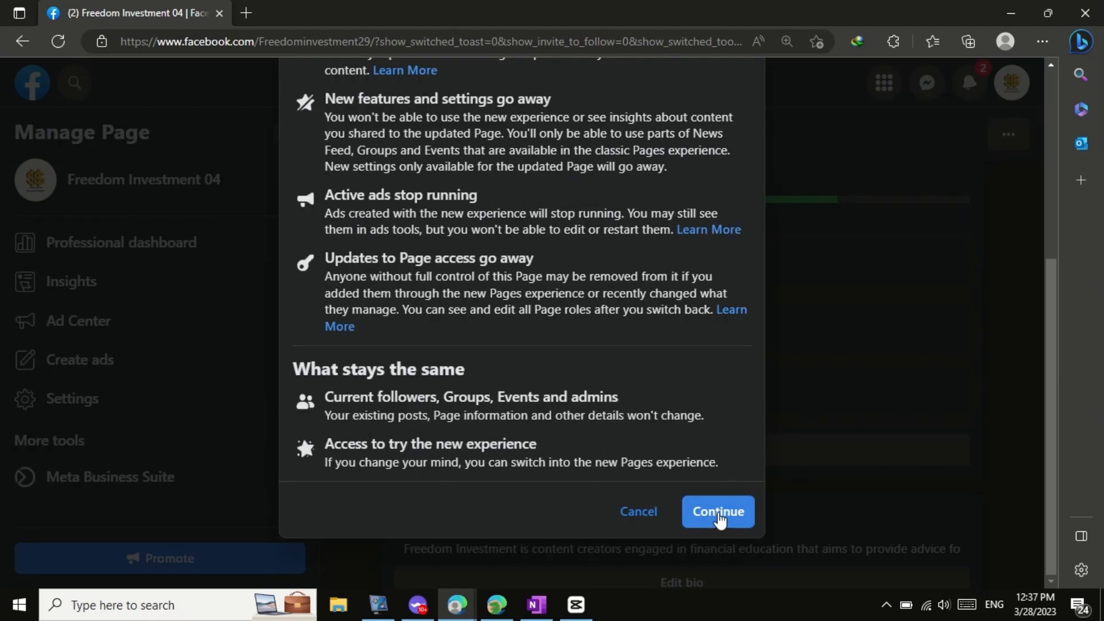
left_click(718, 511)
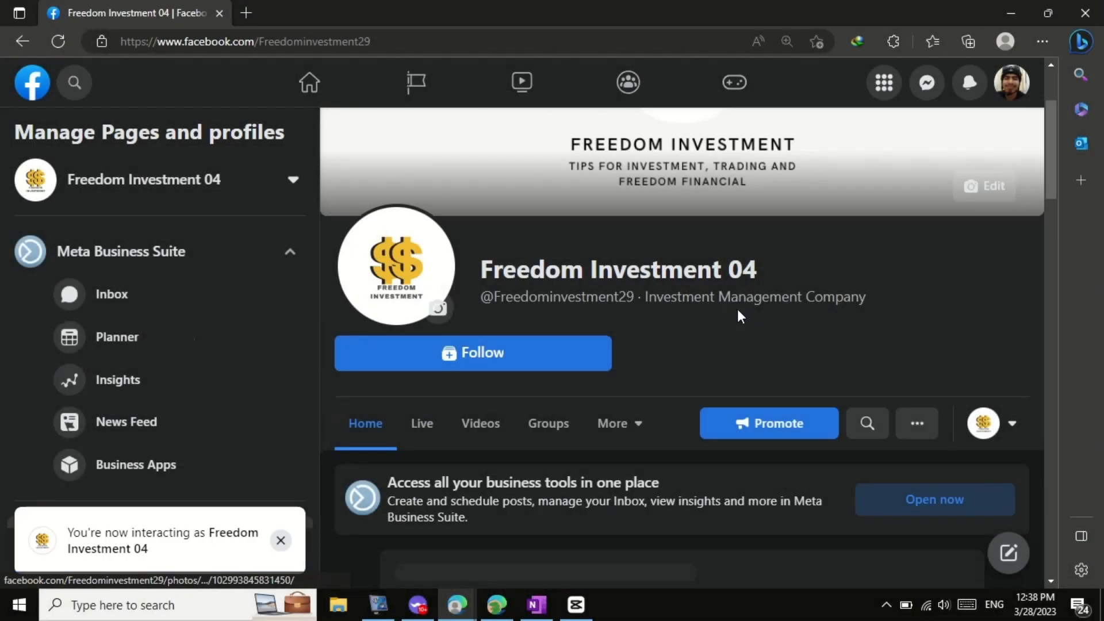
Review the classic Page and its profile switcher list, then minimise Edge to show the desktop.
scroll("down", 3)
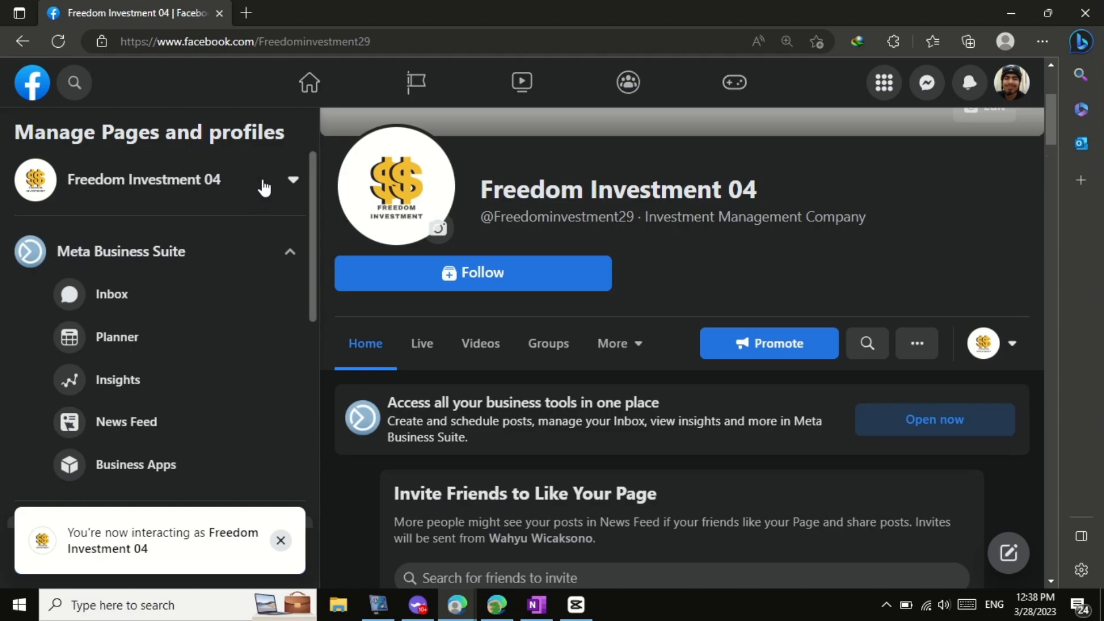
left_click(293, 180)
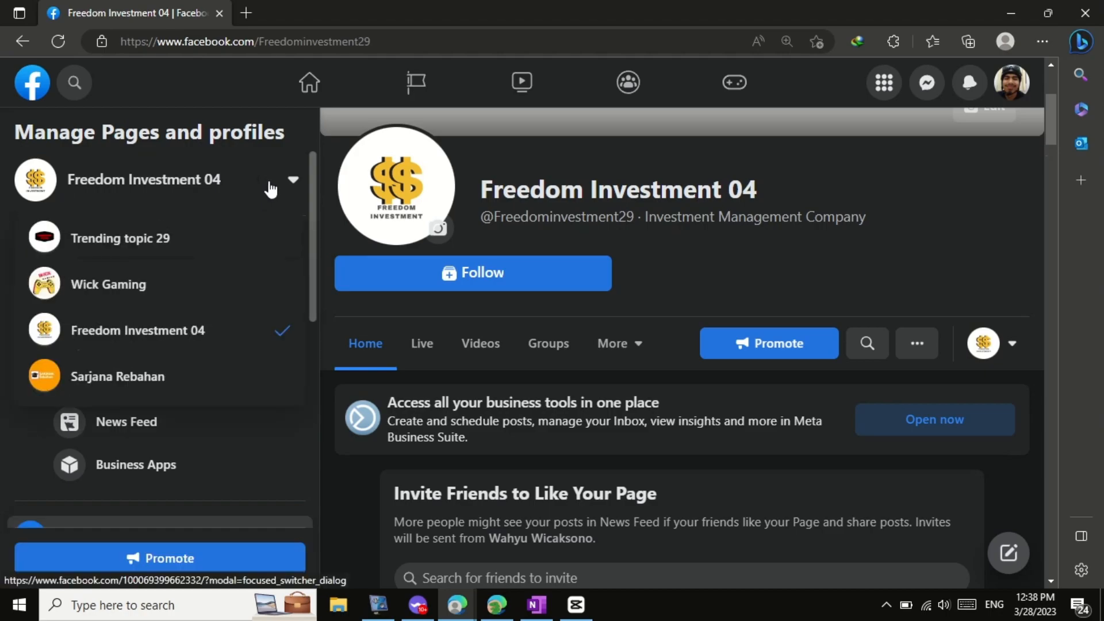
scroll("down", 3)
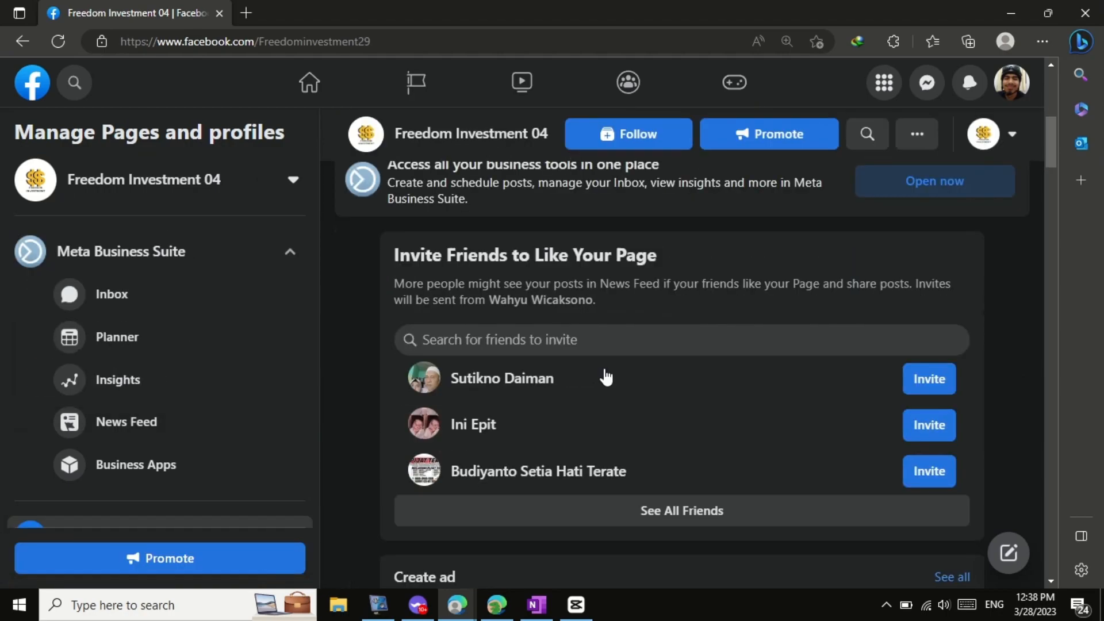
scroll("down", 3)
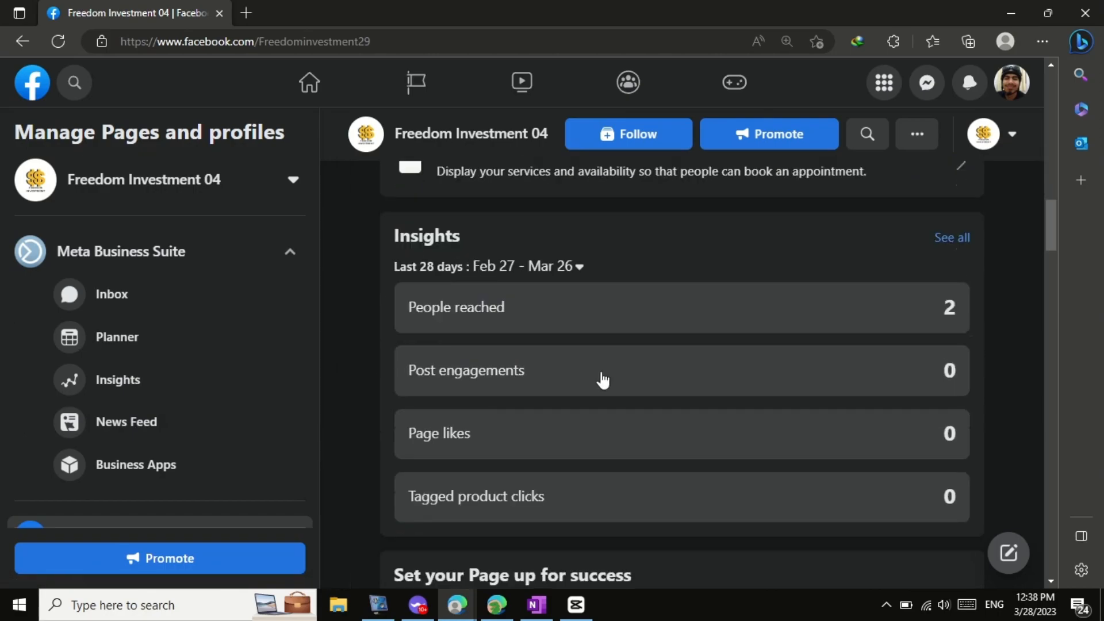
scroll("down", 3)
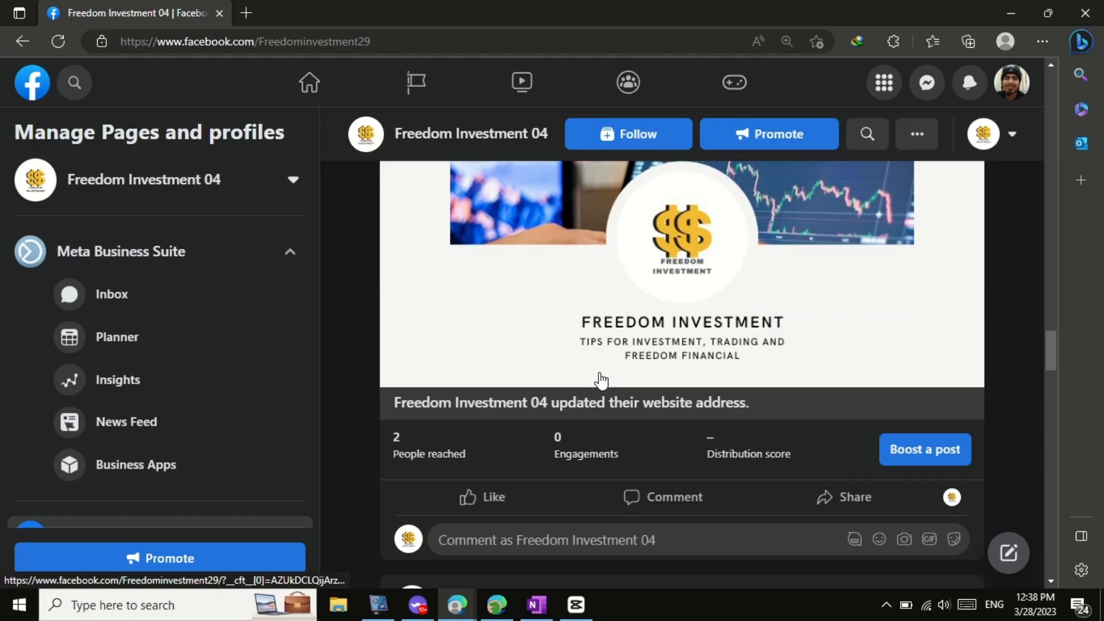
scroll("down", 3)
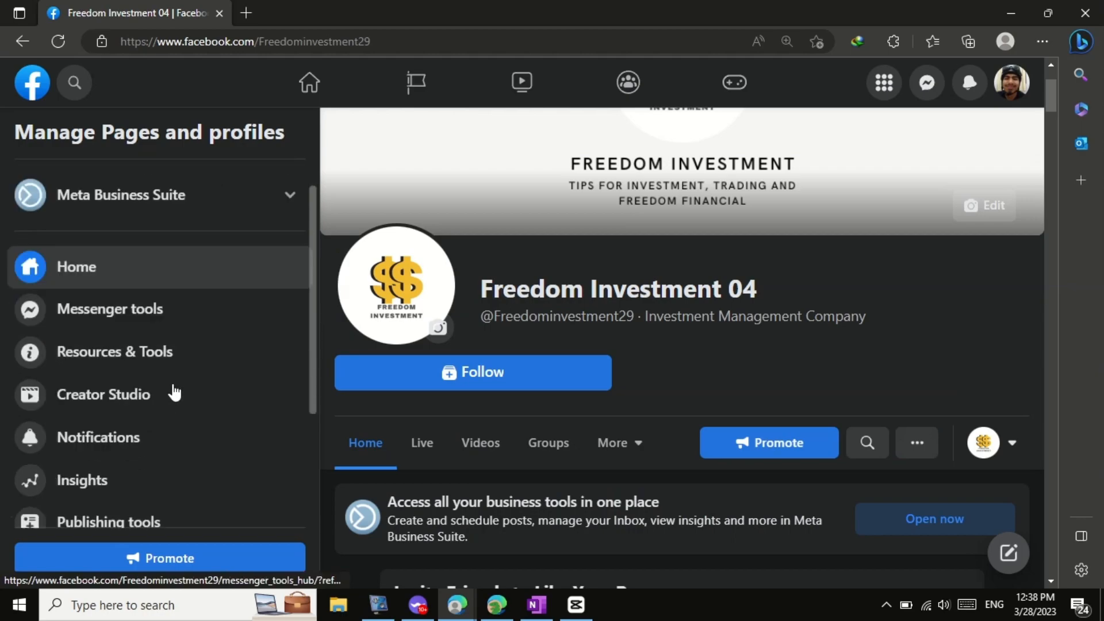
scroll("down", 3)
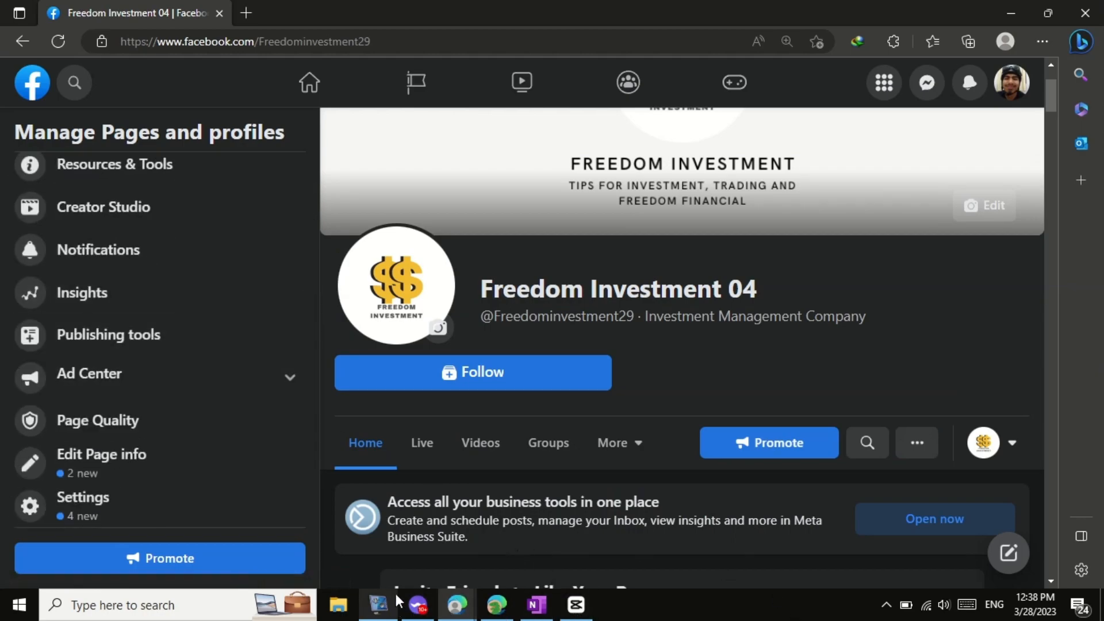
left_click(378, 604)
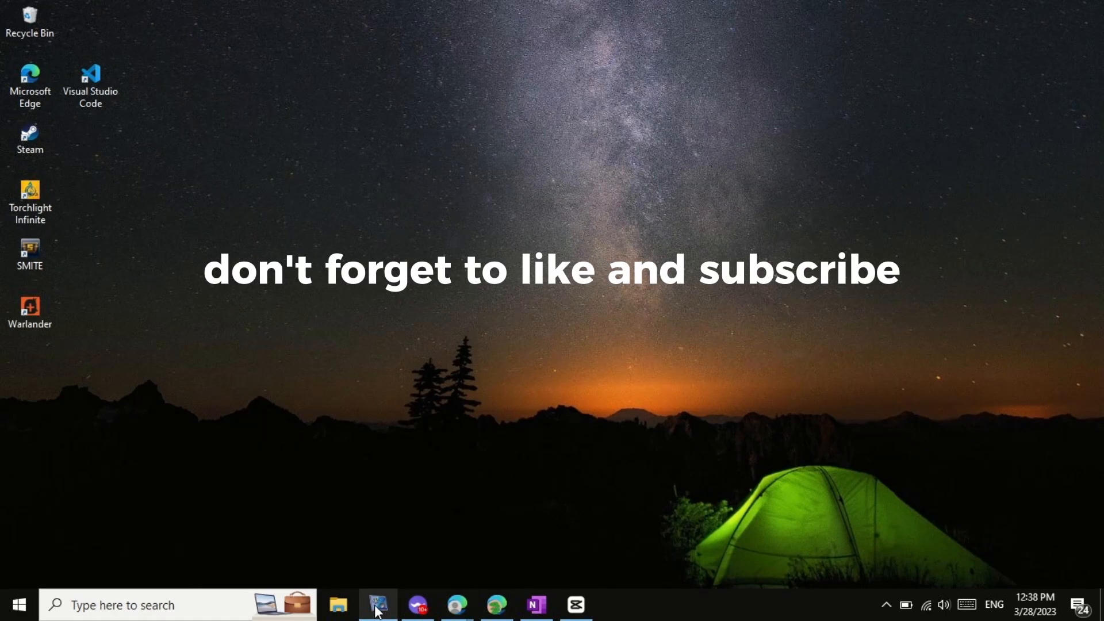